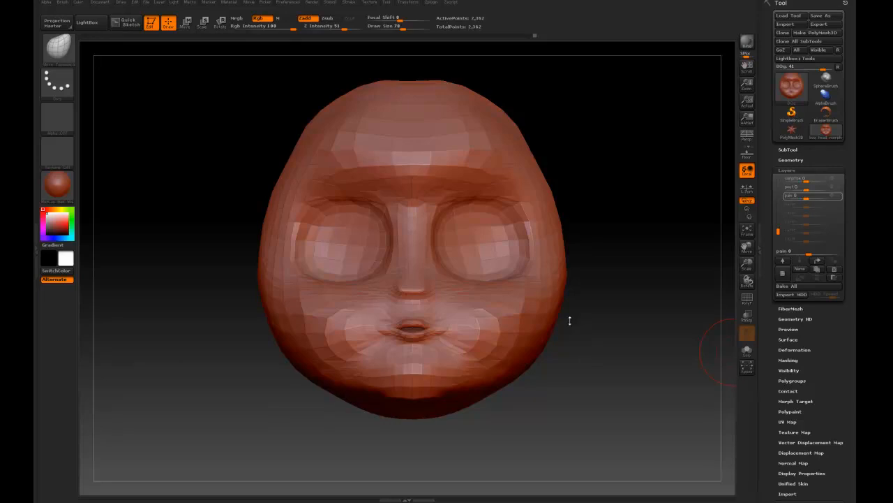
pyautogui.moveTo(537, 286)
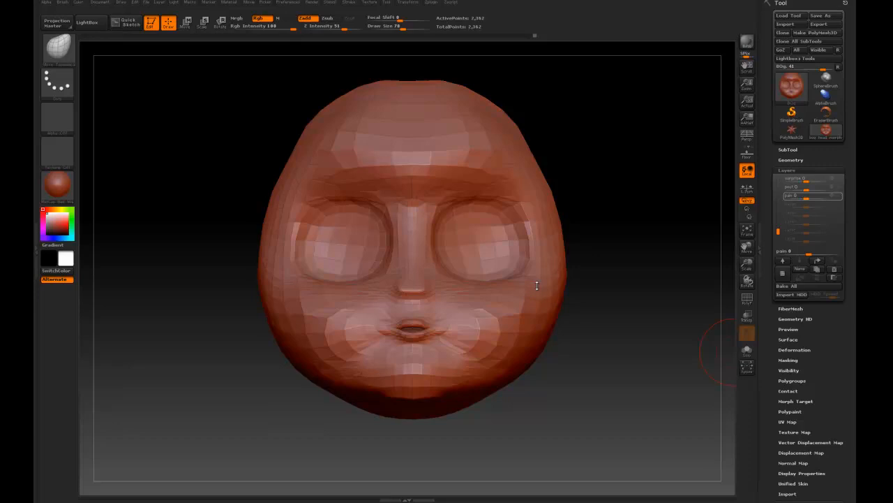
pyautogui.moveTo(556, 322)
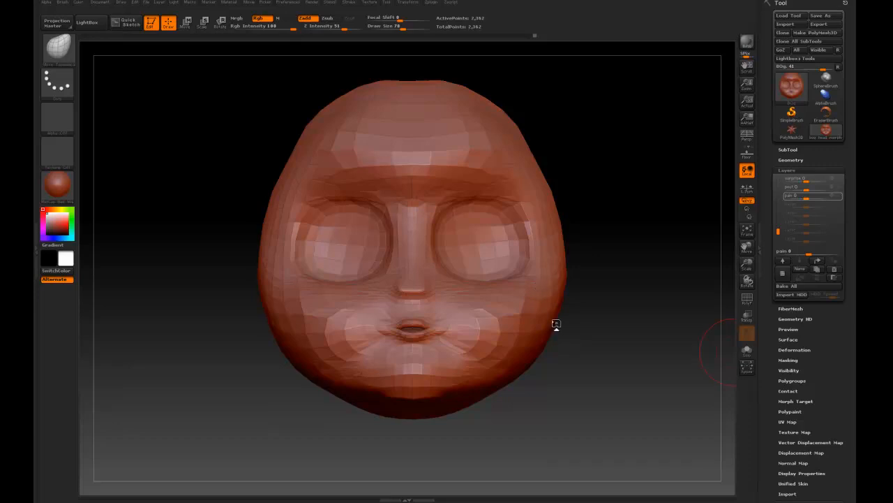
pyautogui.moveTo(627, 294)
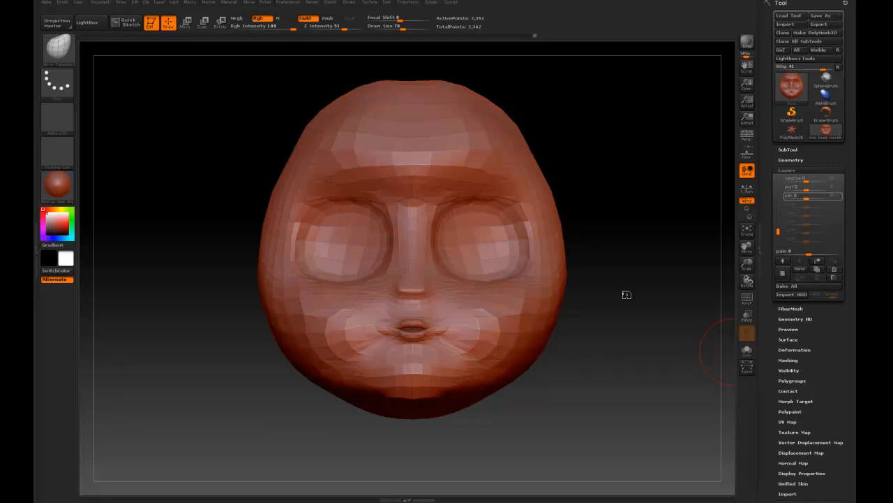
pyautogui.moveTo(637, 292)
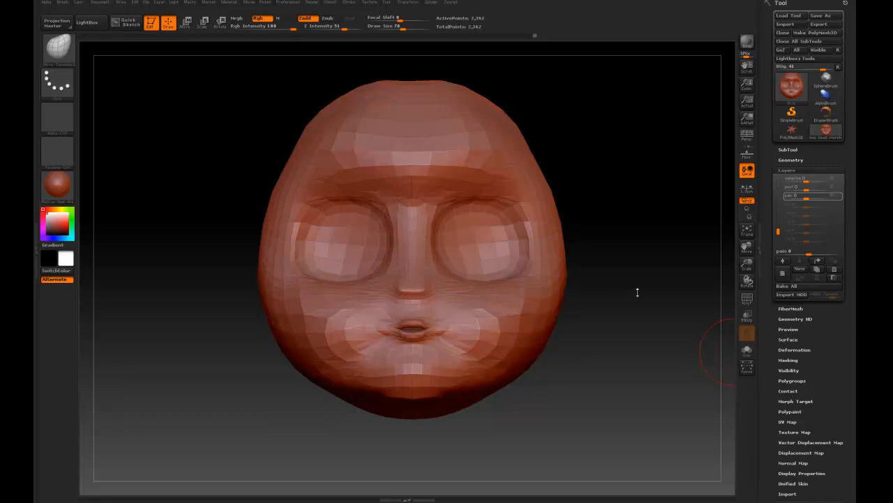
pyautogui.moveTo(701, 229)
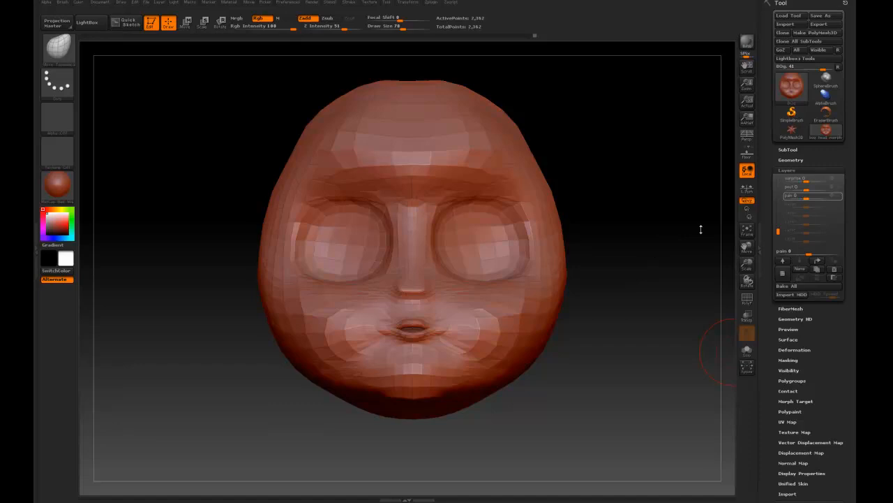
pyautogui.moveTo(666, 251)
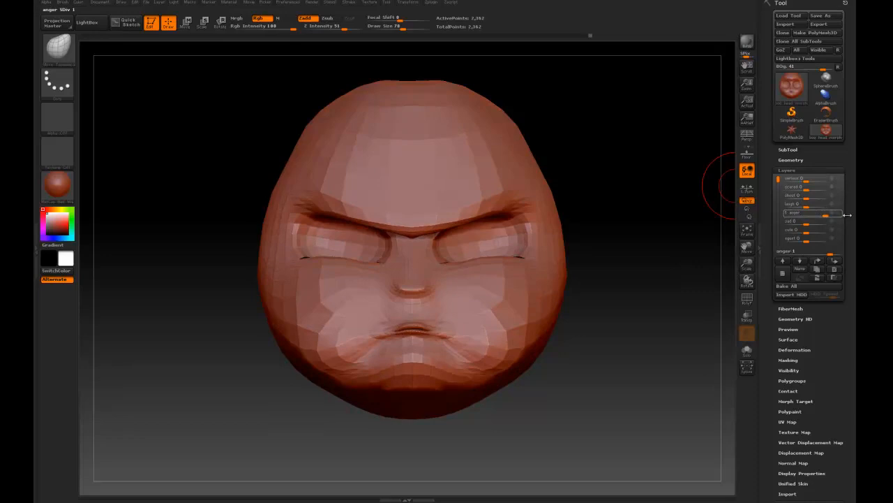
# - Switch off the anger expression layer and scroll down the Layers list
pyautogui.click(810, 213)
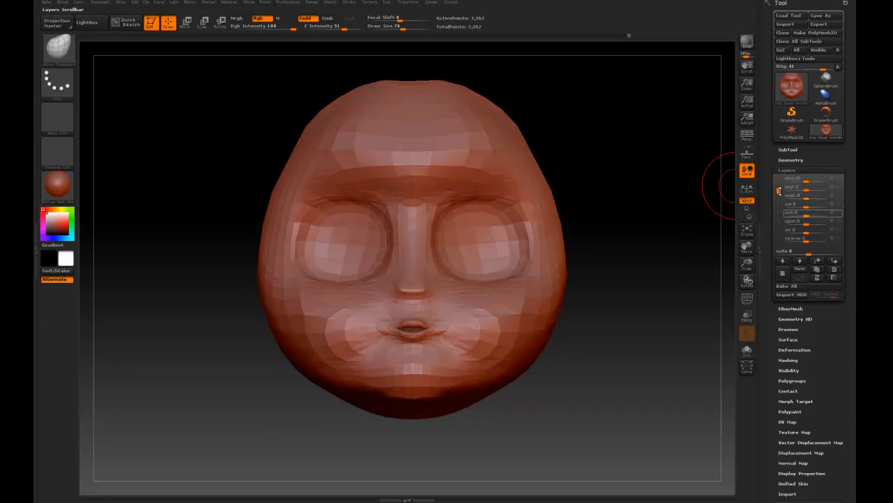
pyautogui.scroll(-3)
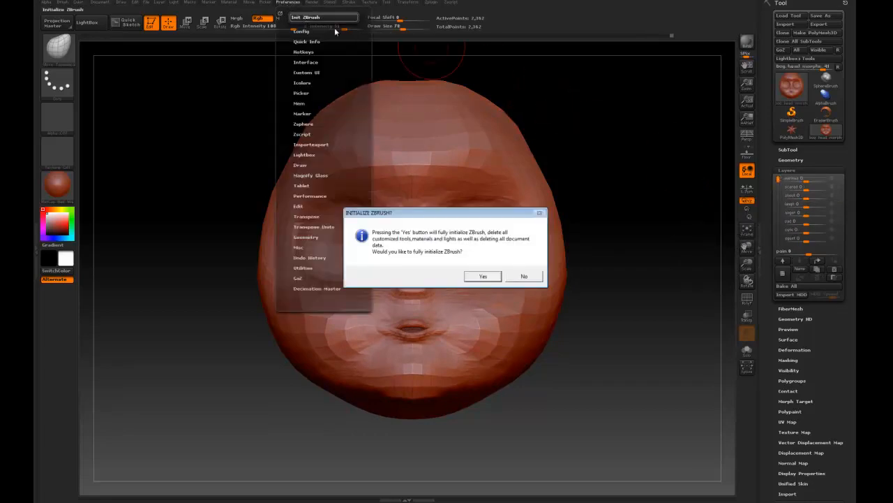
# - Confirm Yes to fully initialize ZBrush, clearing the old head
pyautogui.click(524, 276)
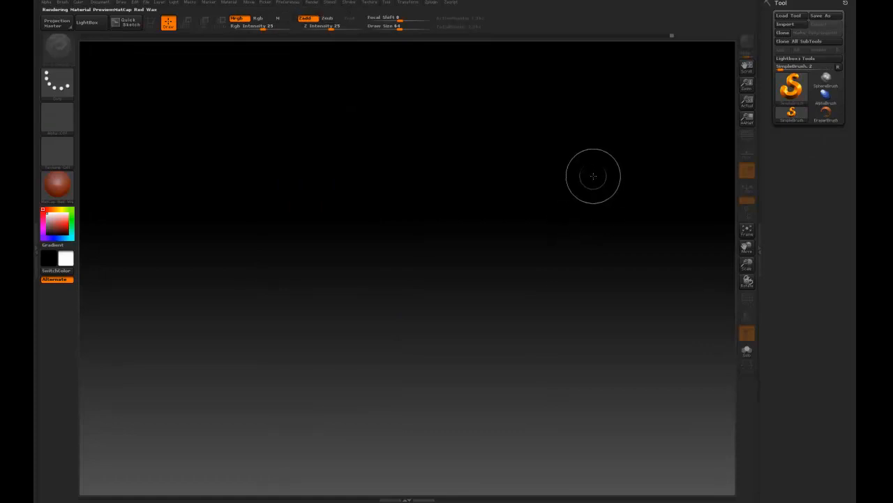
pyautogui.moveTo(692, 87)
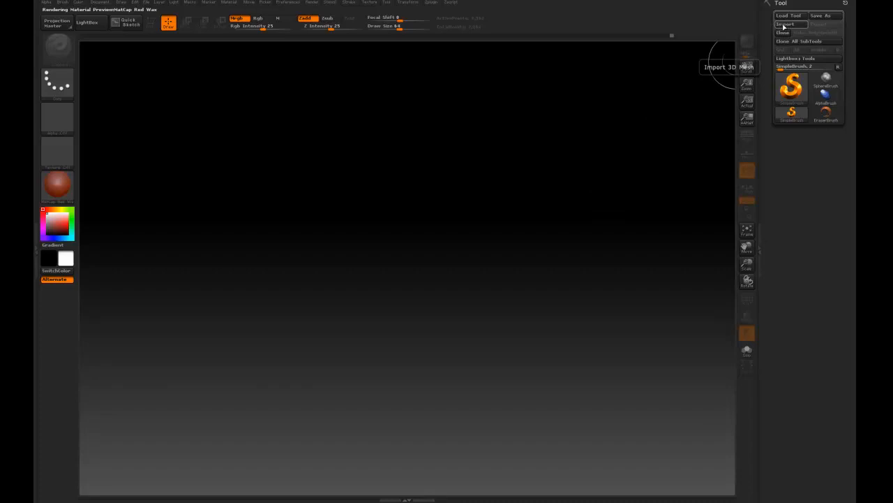
# - Import an OBJ head from the Heads to morph folder onto the canvas
pyautogui.click(786, 23)
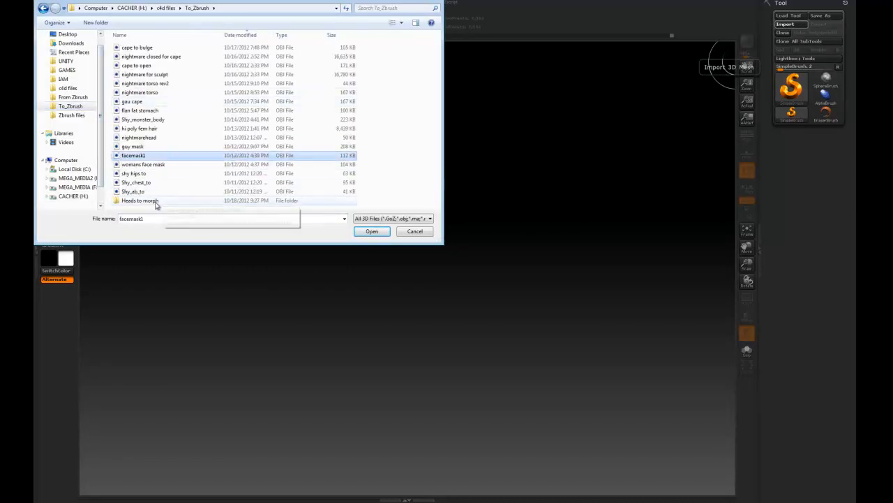
pyautogui.doubleClick(140, 200)
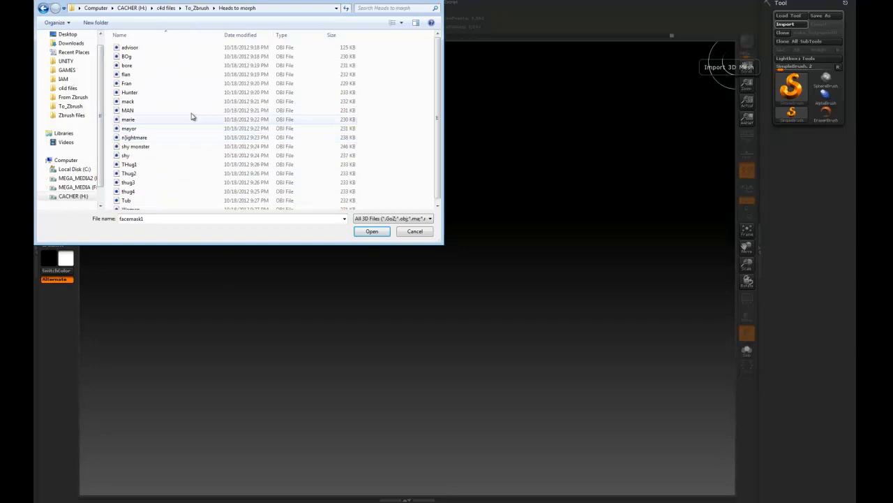
pyautogui.click(372, 231)
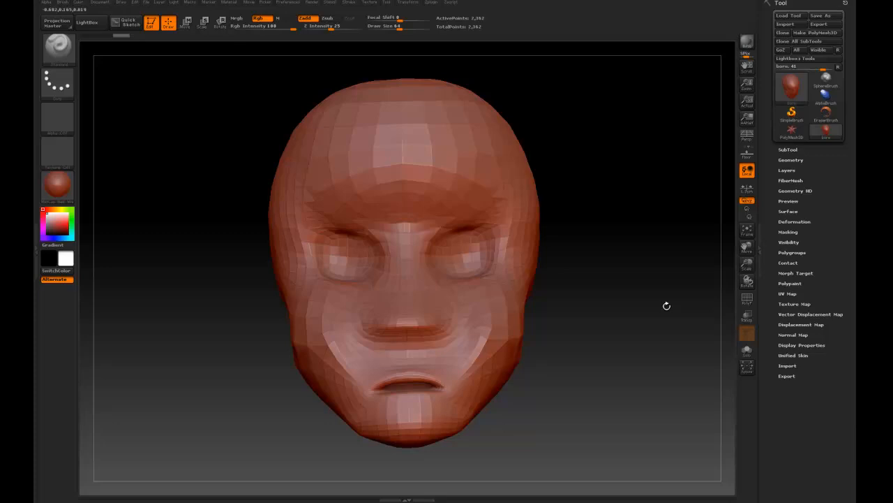
# - Draw the imported head on the canvas and expand its Layers subpalette
pyautogui.moveTo(667, 306); pyautogui.dragTo(562, 326)
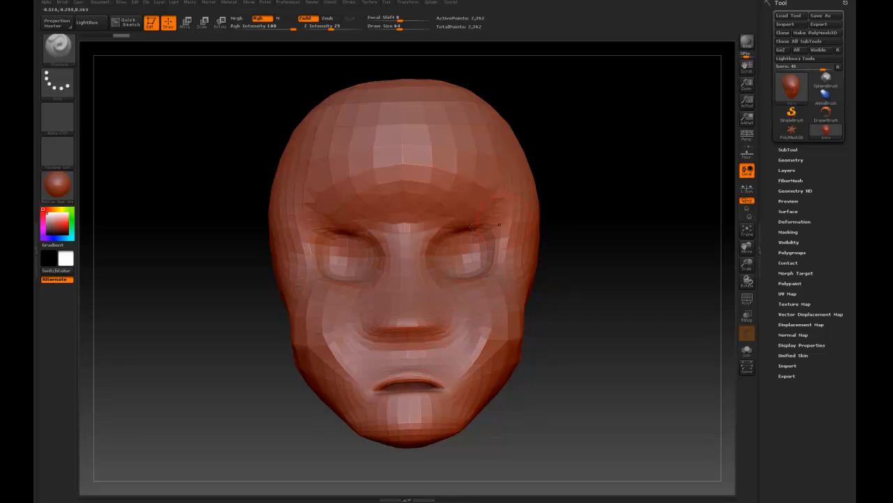
pyautogui.click(786, 170)
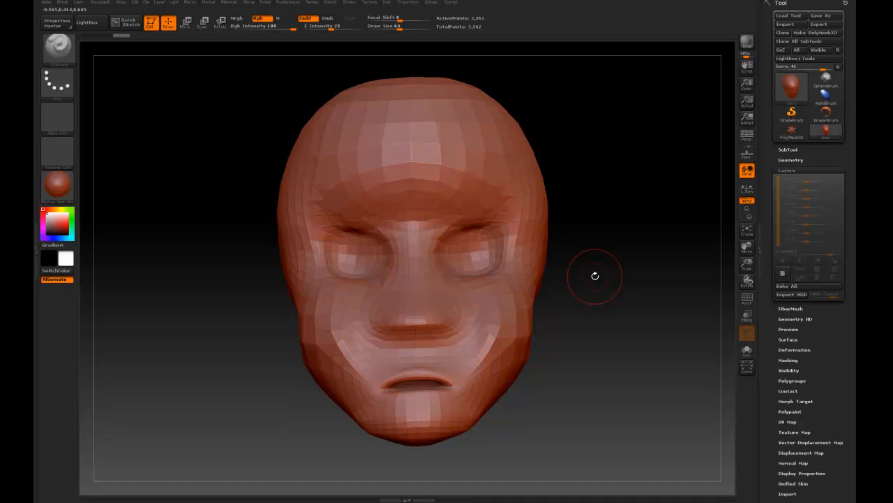
pyautogui.moveTo(594, 277)
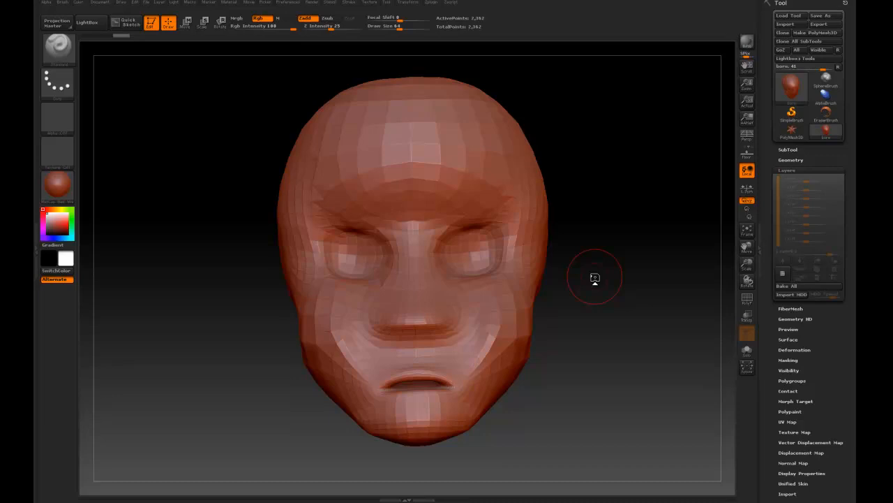
pyautogui.moveTo(630, 256)
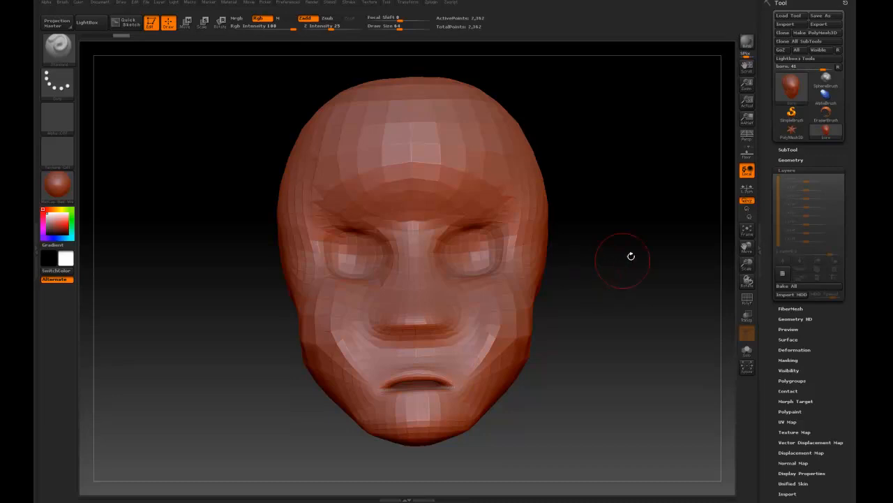
pyautogui.moveTo(637, 252)
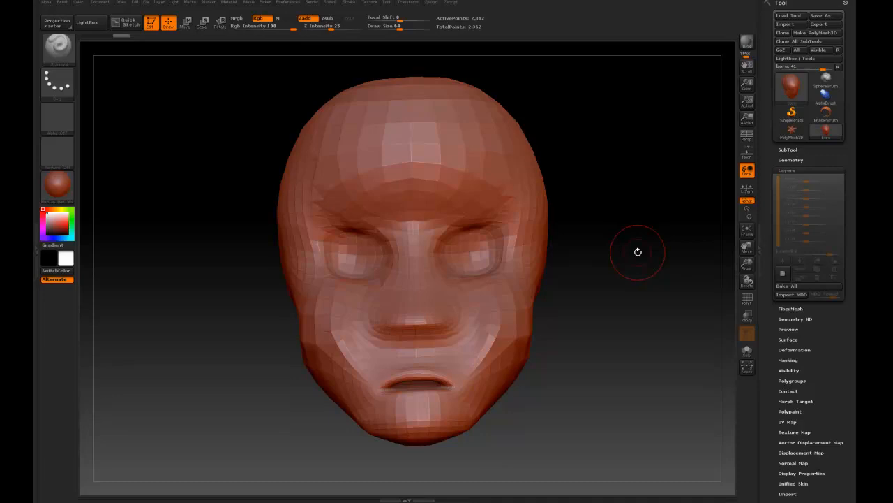
pyautogui.moveTo(485, 249)
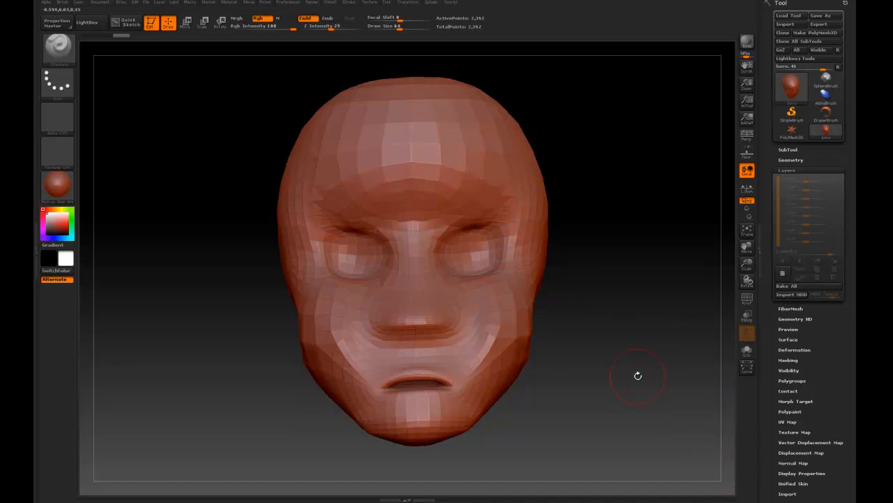
pyautogui.moveTo(617, 356)
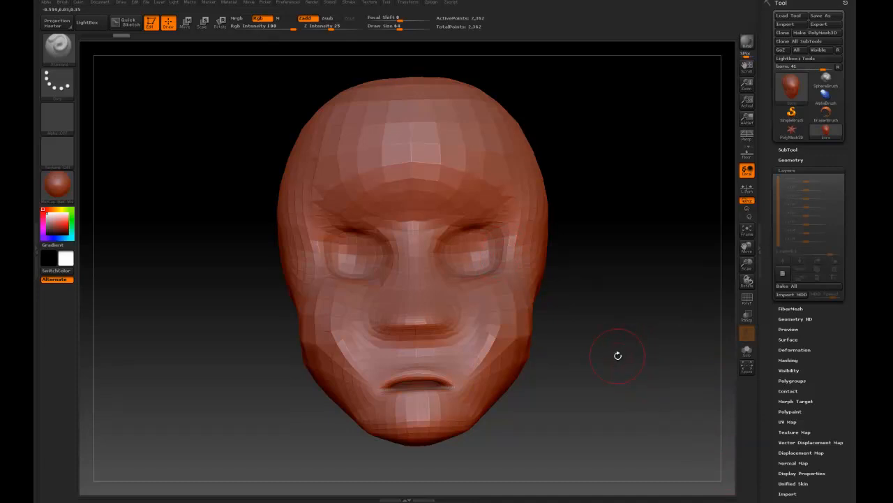
pyautogui.moveTo(629, 386)
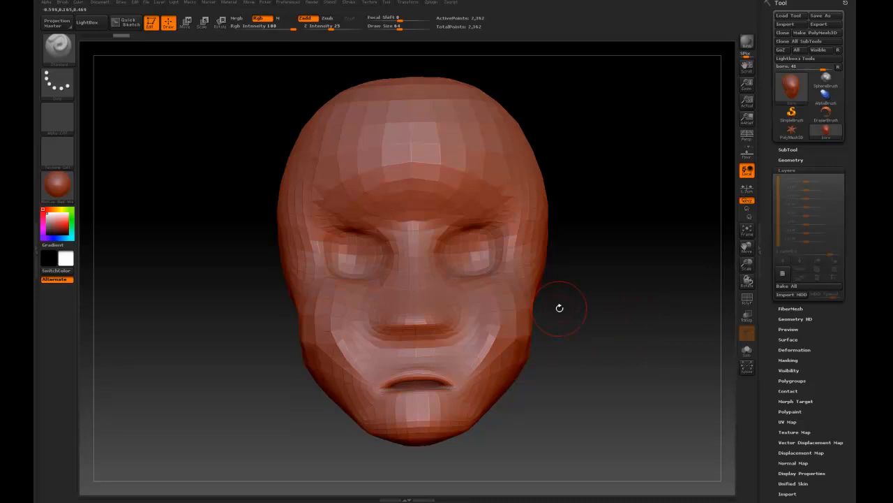
pyautogui.moveTo(694, 270)
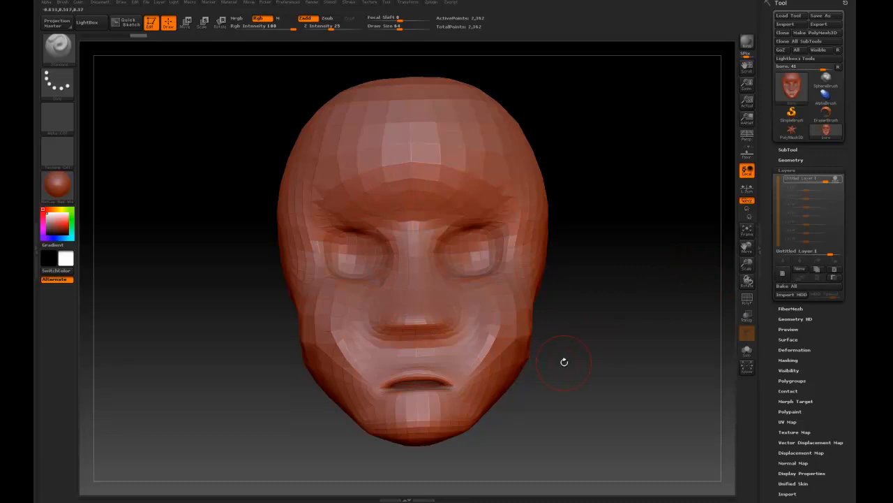
pyautogui.moveTo(522, 359)
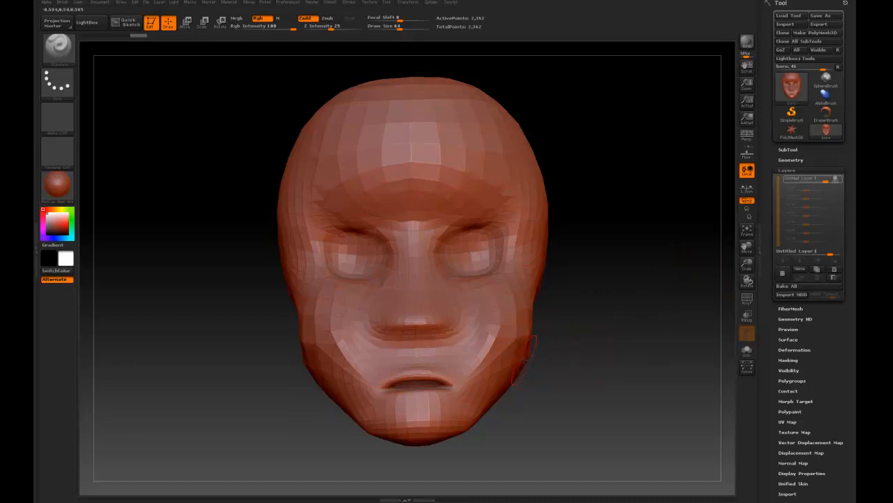
pyautogui.moveTo(712, 251)
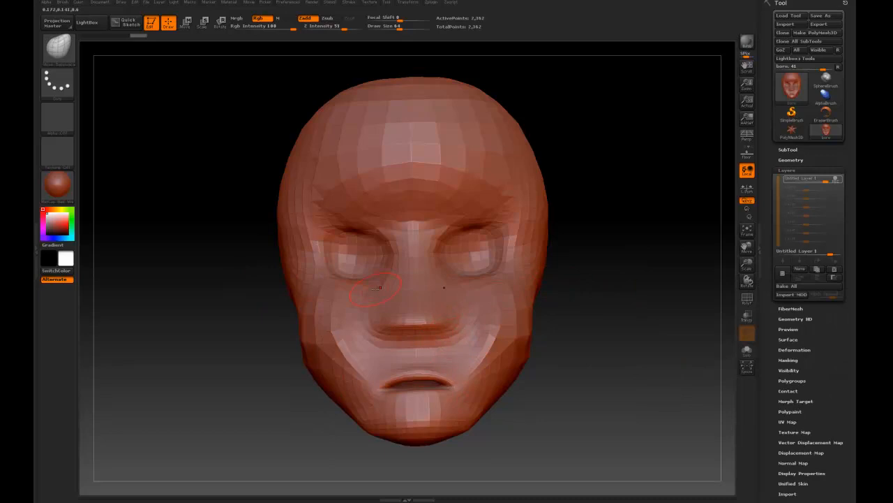
pyautogui.moveTo(480, 320)
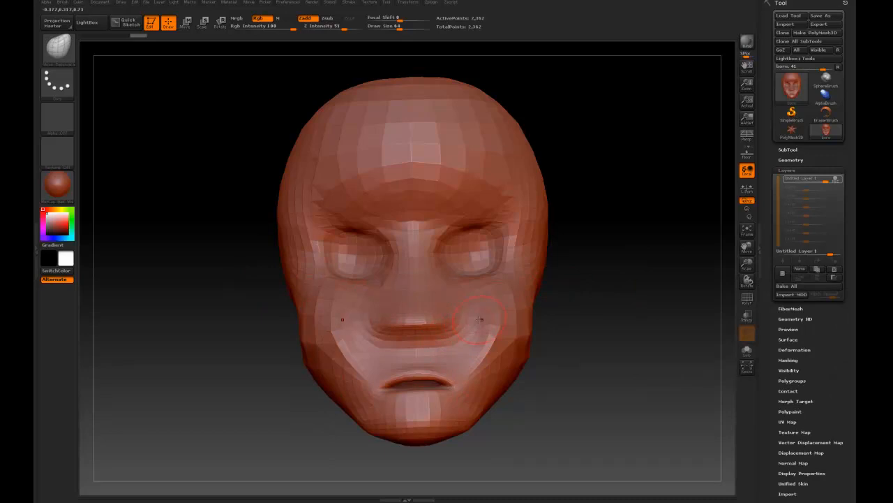
pyautogui.moveTo(606, 290)
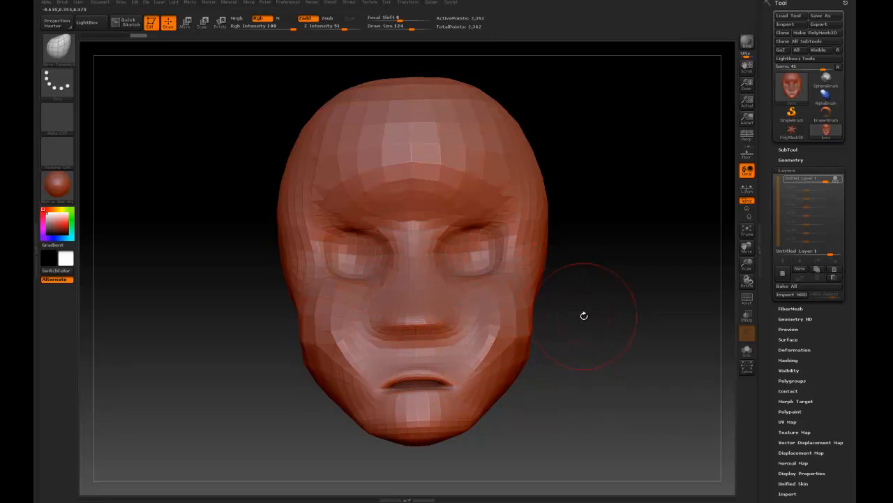
pyautogui.moveTo(622, 370)
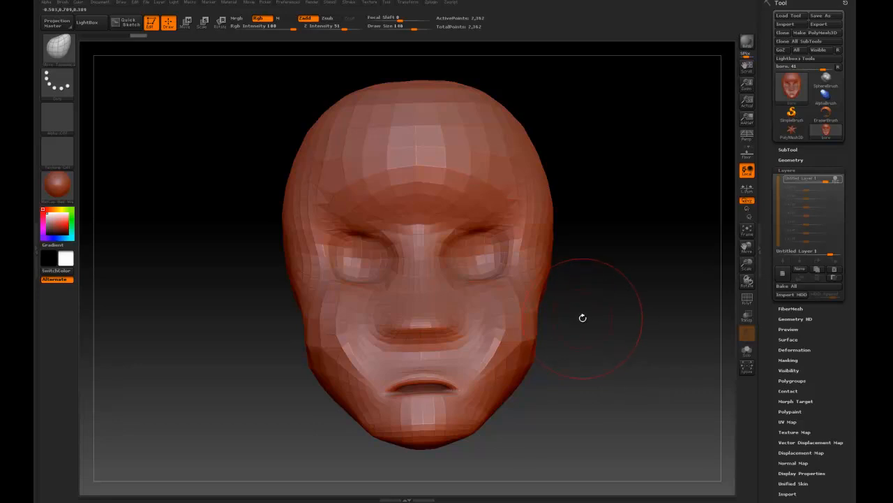
pyautogui.moveTo(588, 315)
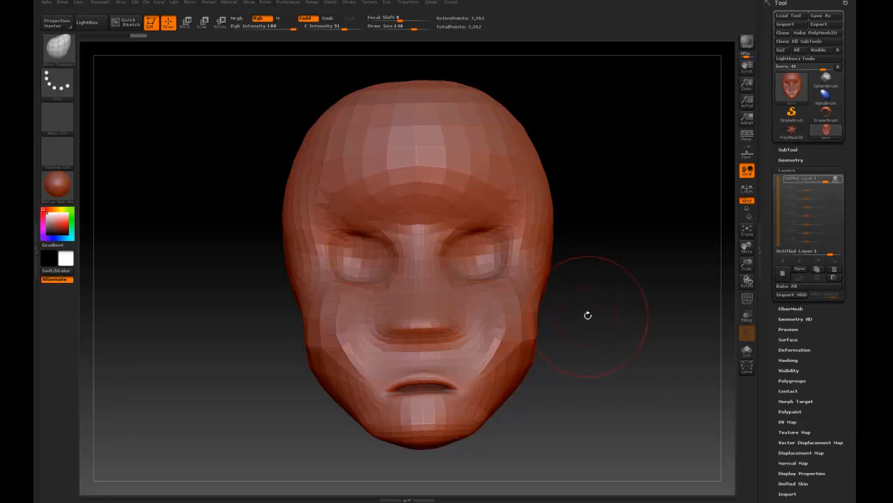
pyautogui.moveTo(595, 322)
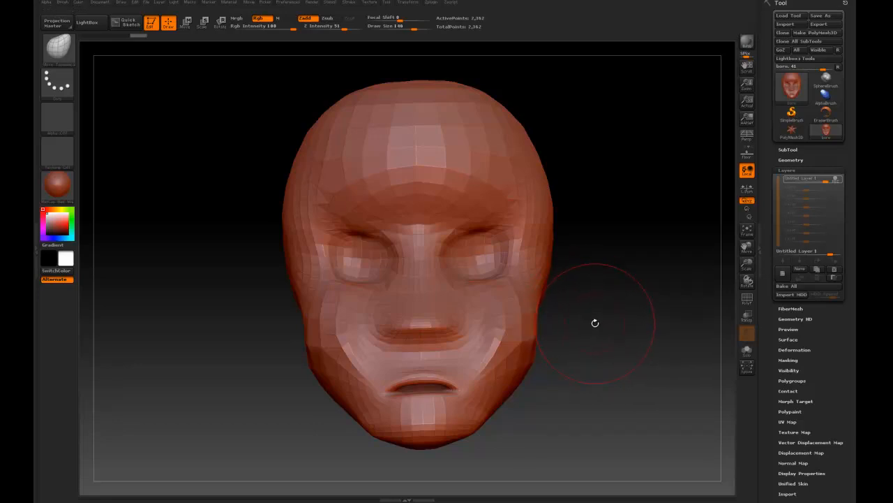
pyautogui.moveTo(599, 320)
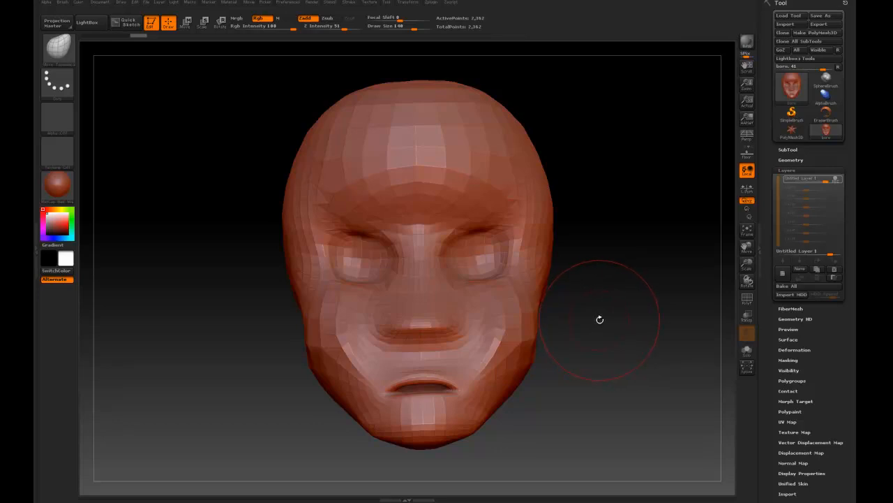
pyautogui.moveTo(562, 294)
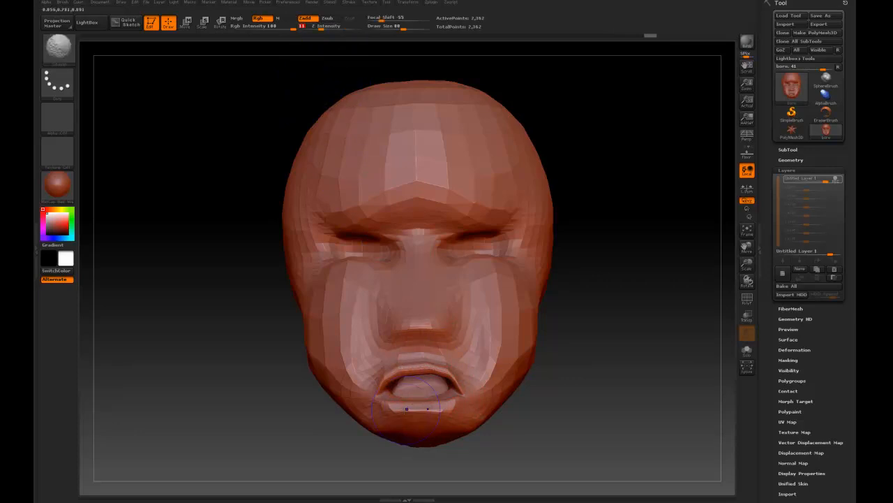
pyautogui.moveTo(408, 368)
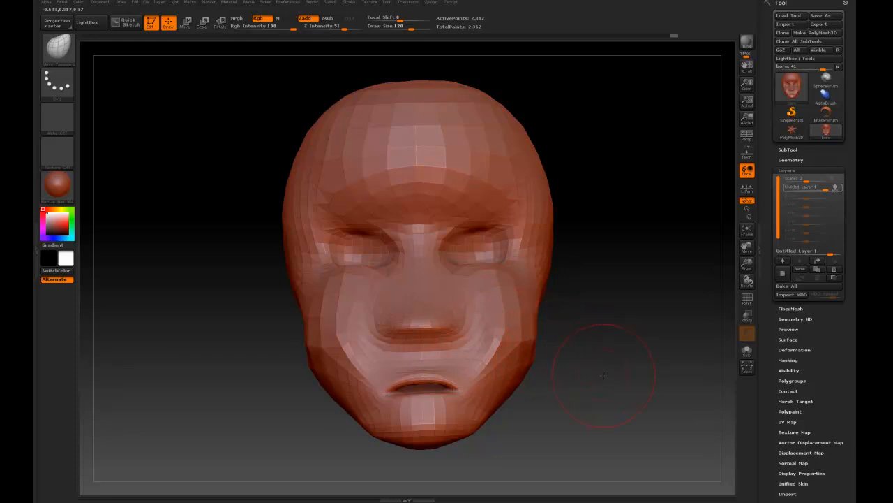
# - Rename the expression layer 'scared', dial its intensity to 0, and add a new layer
pyautogui.click(415, 330)
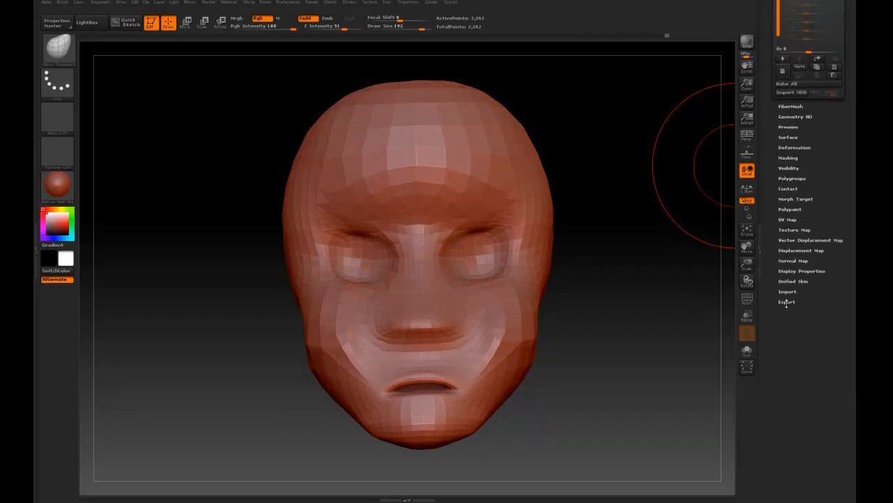
pyautogui.click(788, 302)
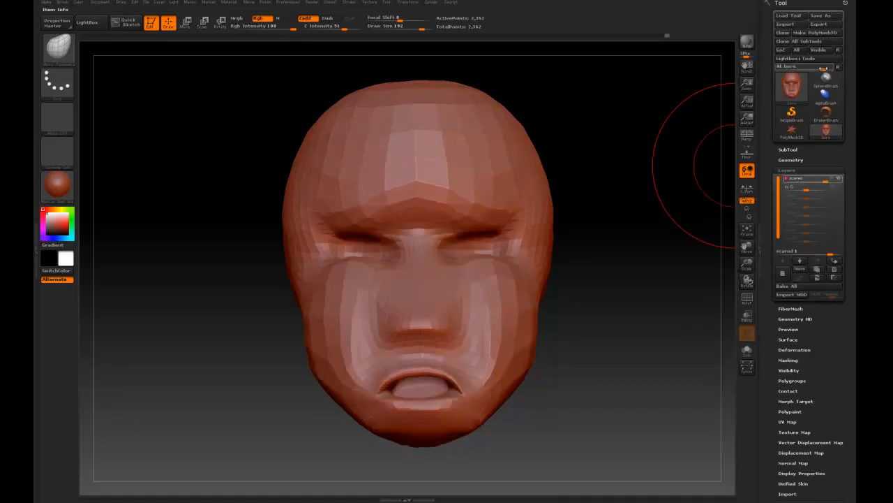
pyautogui.click(818, 23)
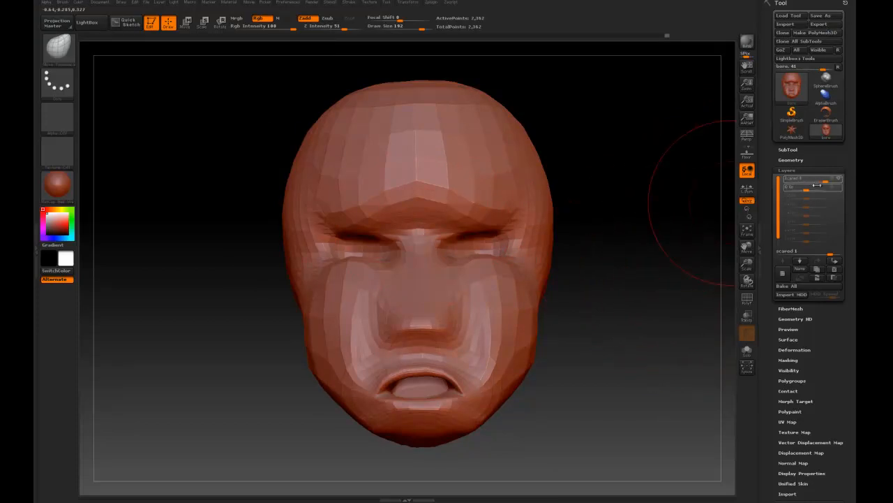
pyautogui.click(803, 179)
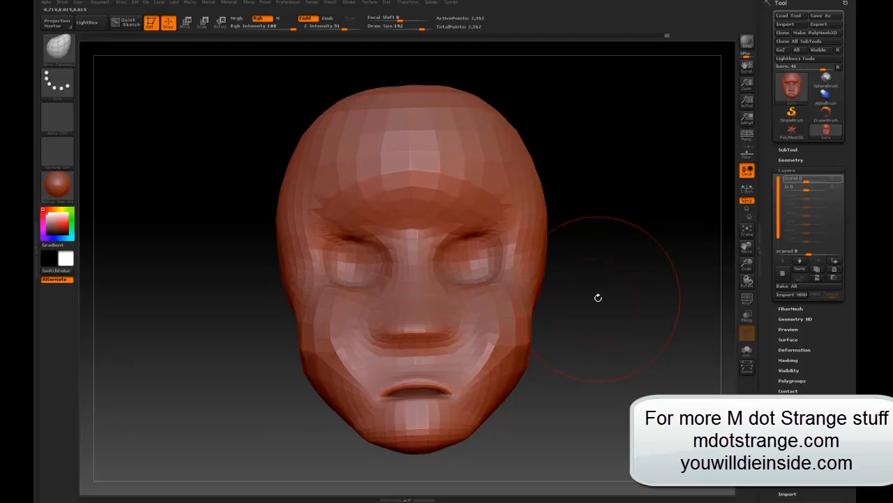
pyautogui.moveTo(518, 275)
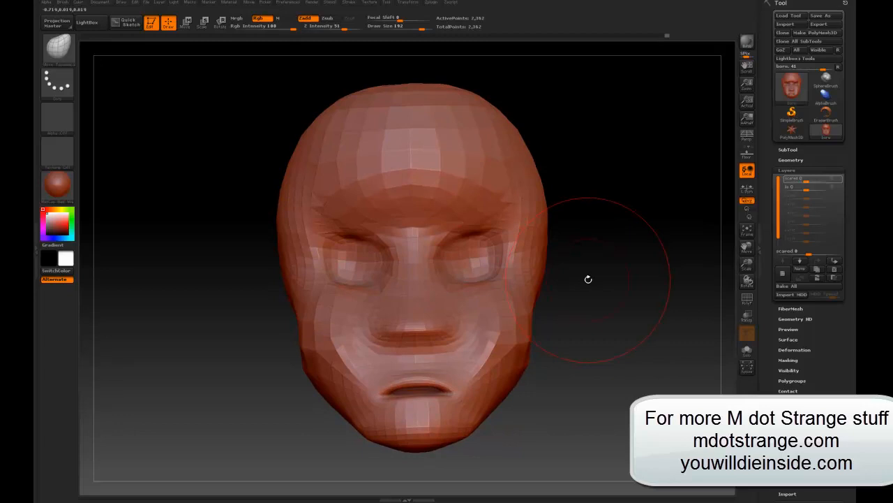
pyautogui.moveTo(603, 271)
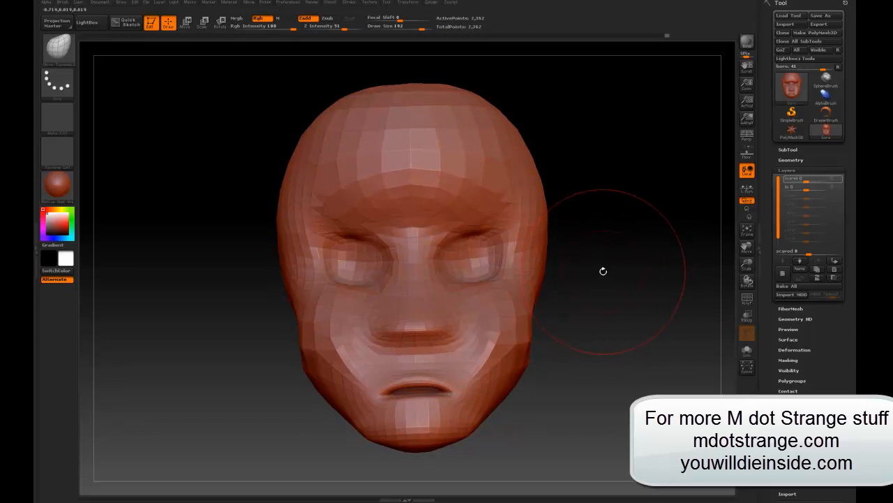
pyautogui.moveTo(603, 255)
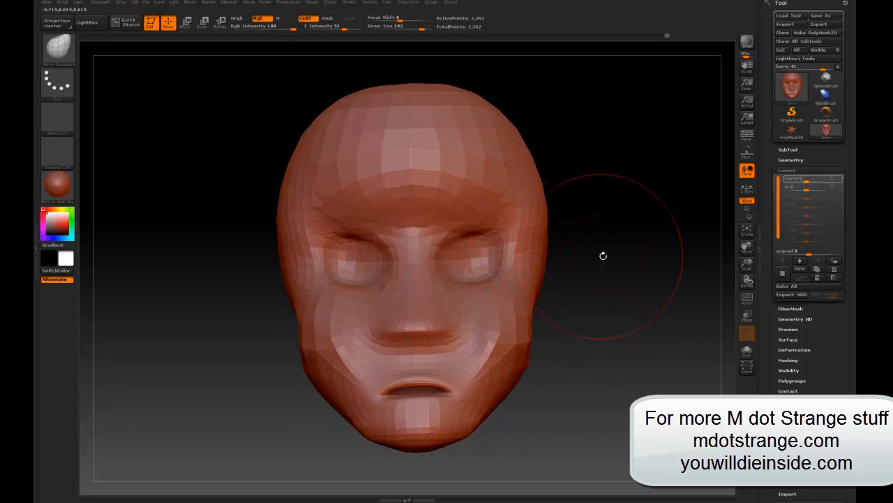